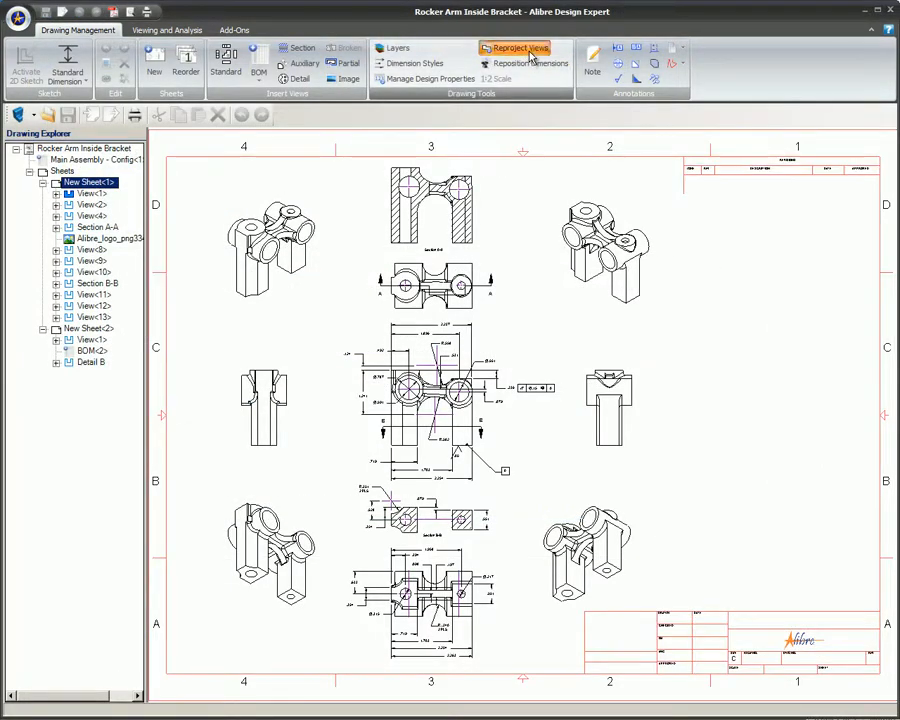
Look at the precise drawing-view reprojection option, then dismiss it without changing views.
{"action": "left_click", "coordinate": [517, 48]}
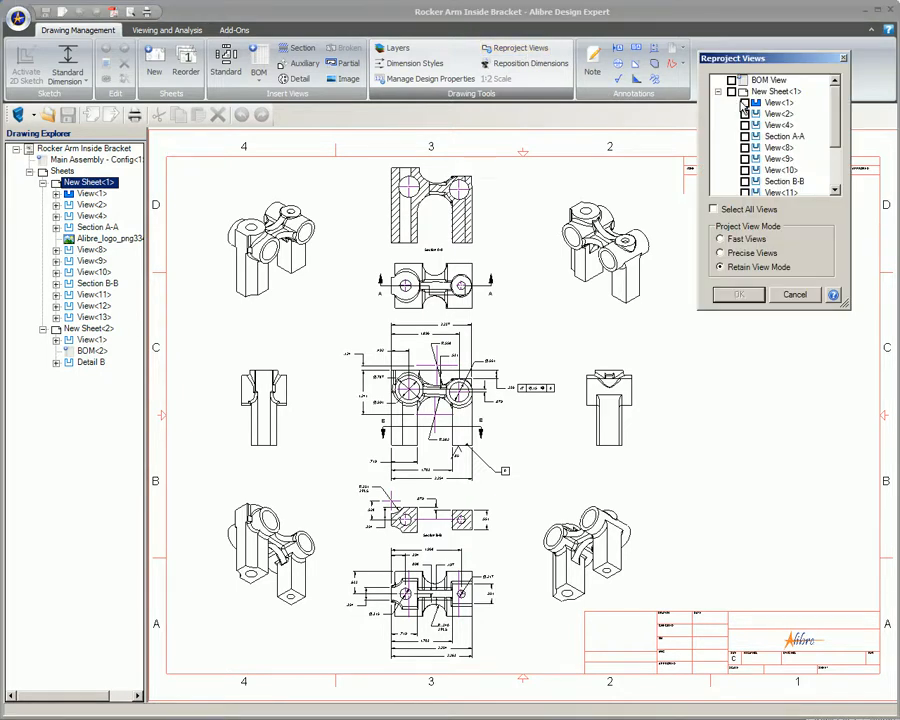
{"action": "left_click", "coordinate": [720, 253]}
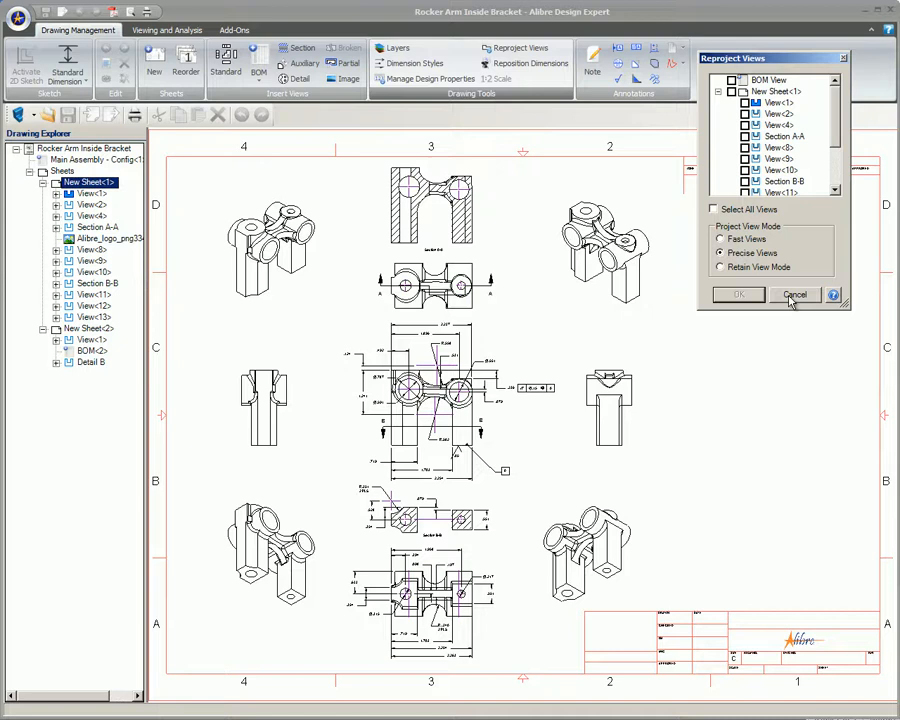
{"action": "left_click", "coordinate": [795, 294]}
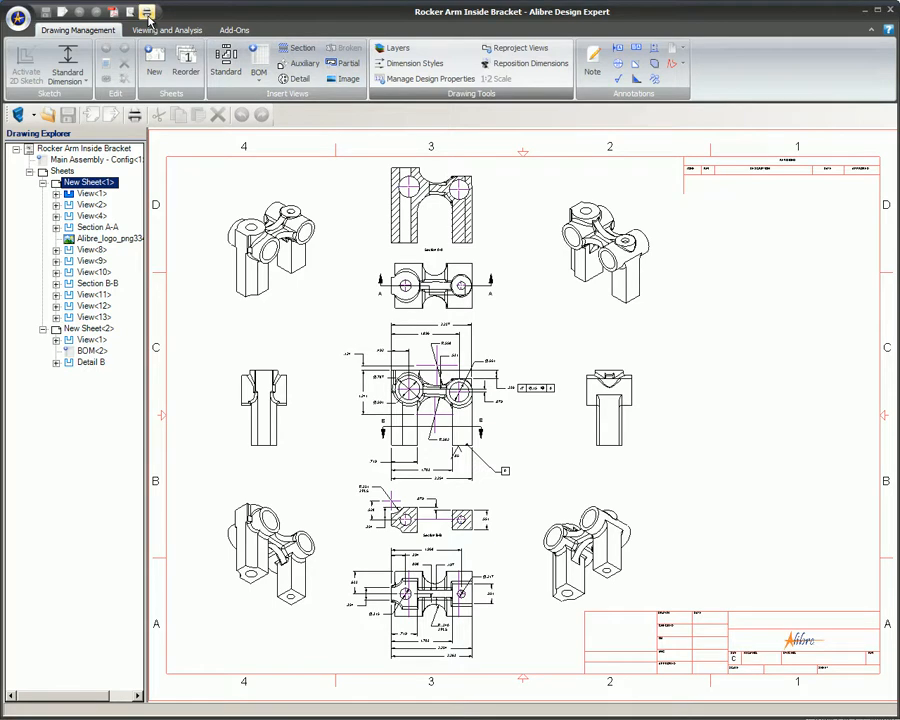
{"action": "mouse_move", "coordinate": [134, 115]}
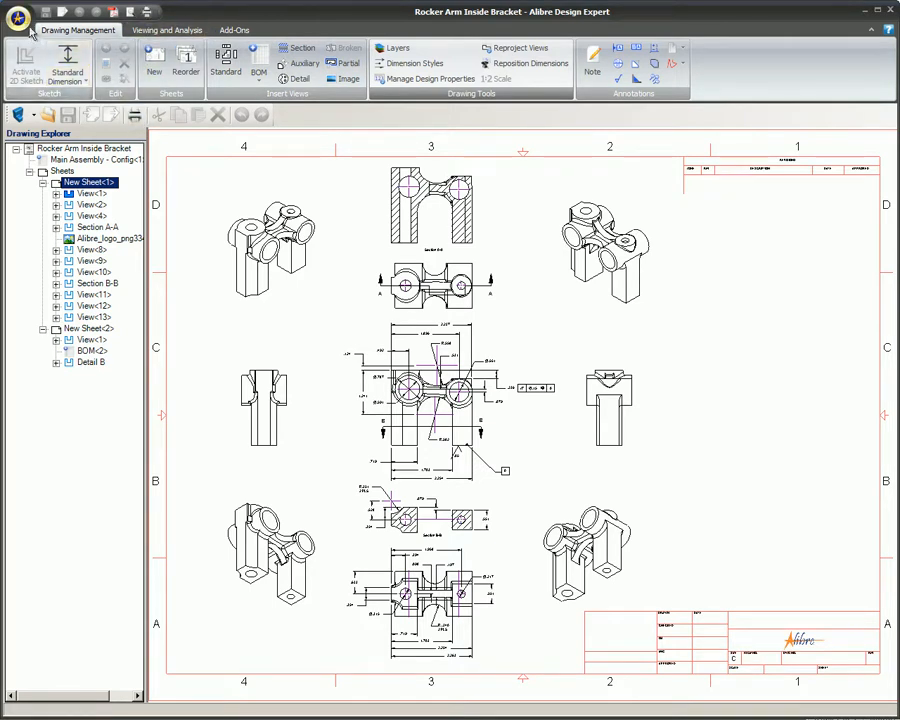
Print only New Sheet<1>, scaled to fit and in black and white.
{"action": "left_click", "coordinate": [19, 18]}
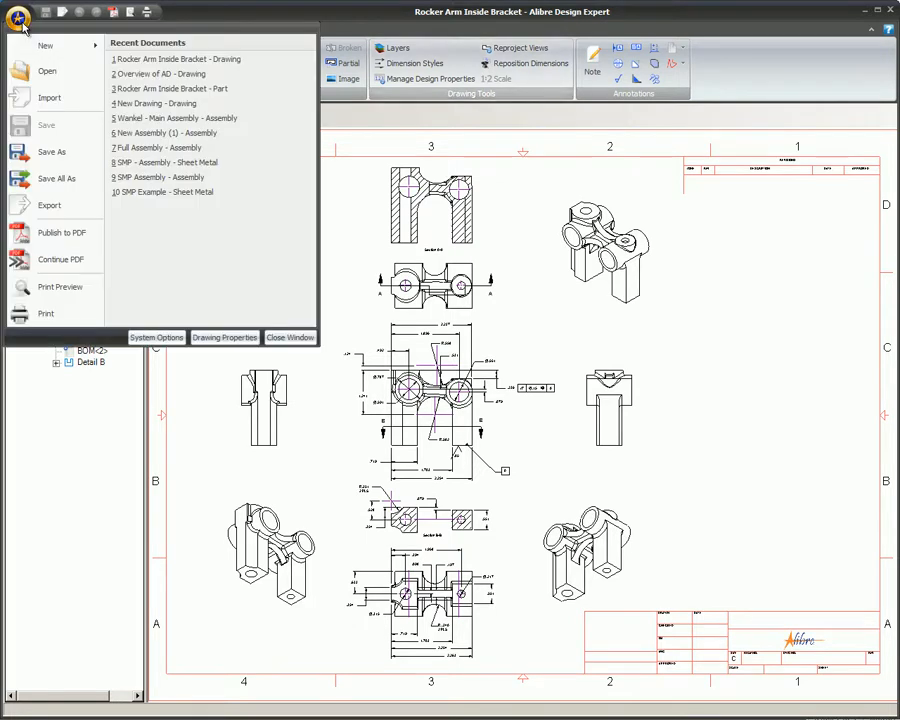
{"action": "left_click", "coordinate": [45, 313]}
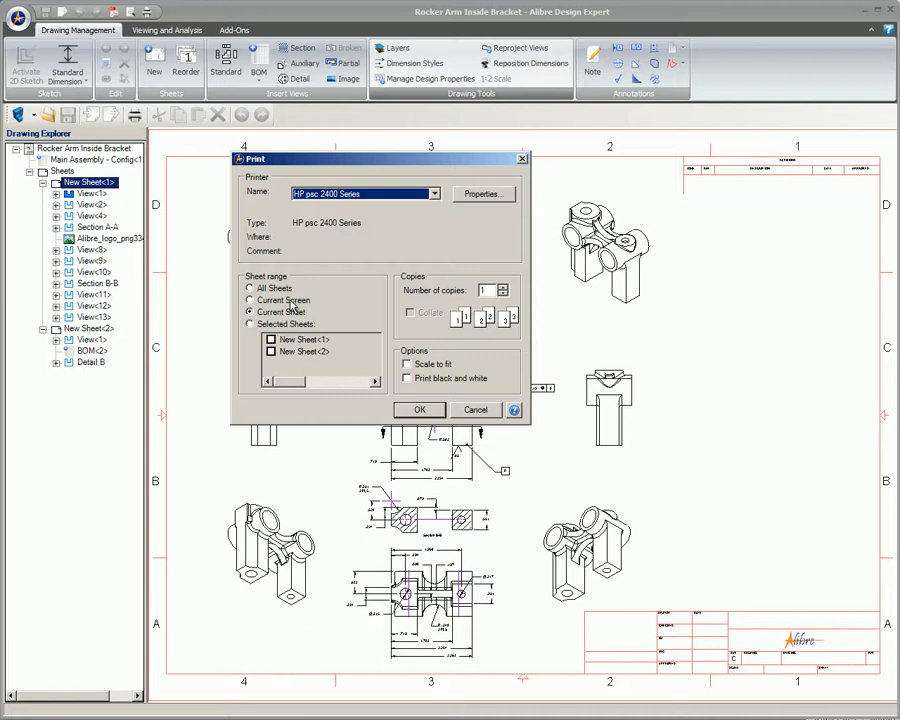
{"action": "mouse_move", "coordinate": [305, 290]}
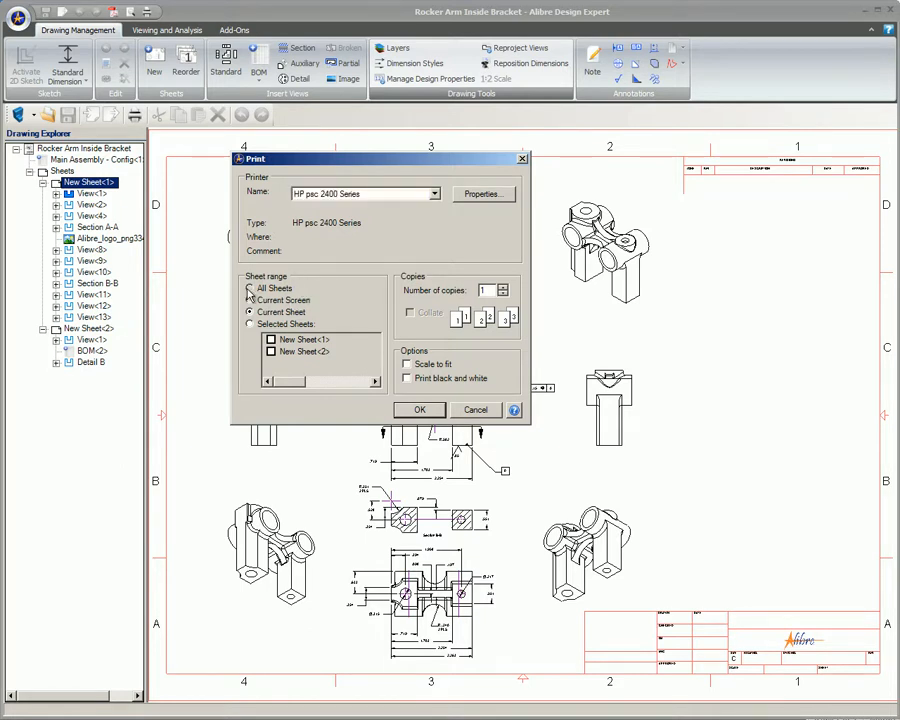
{"action": "left_click", "coordinate": [251, 300]}
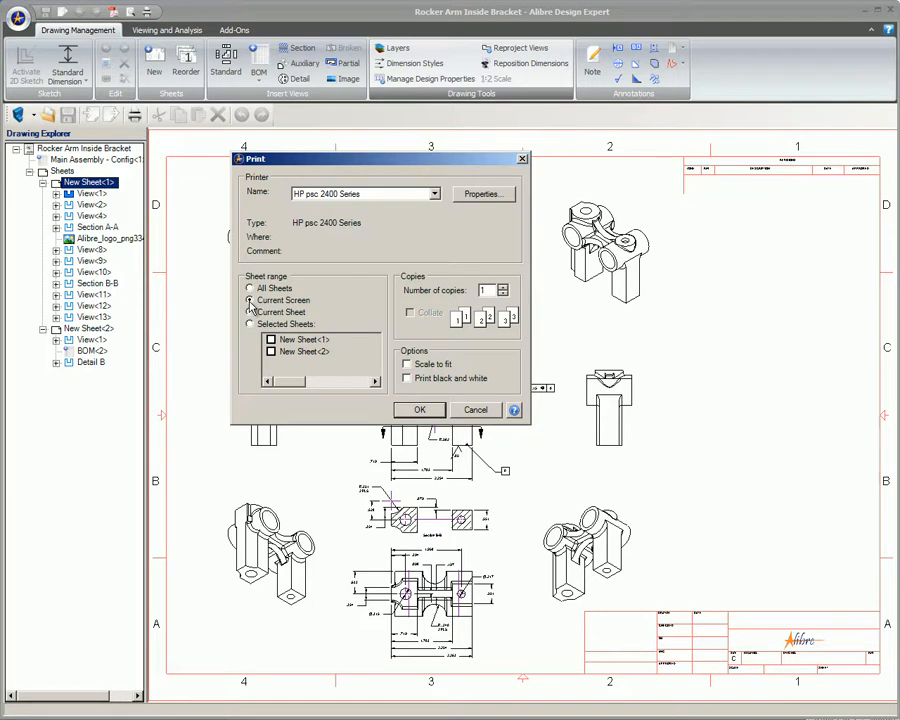
{"action": "left_click", "coordinate": [249, 300]}
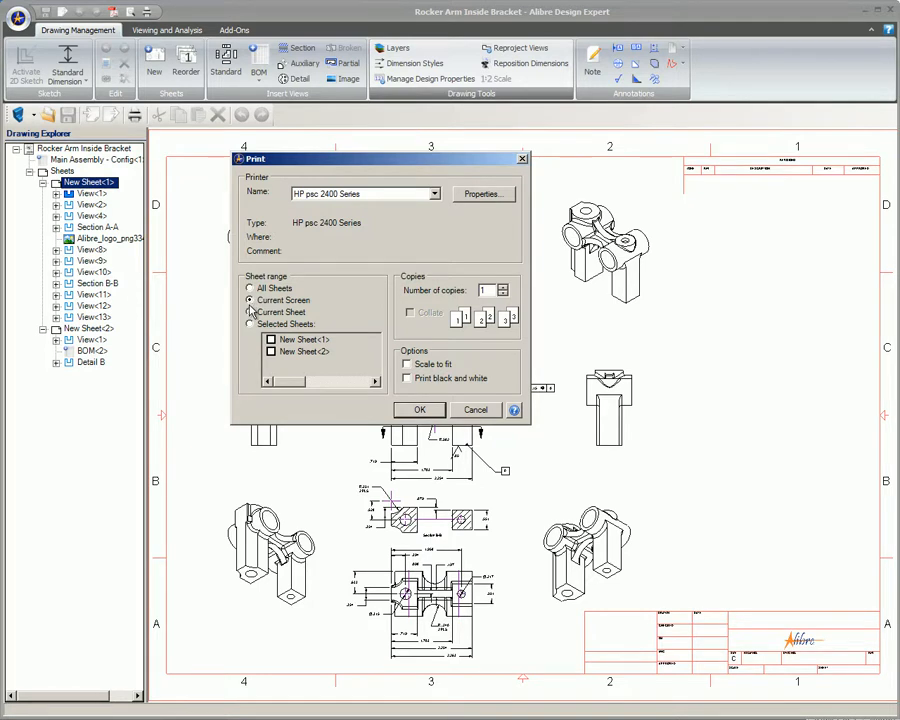
{"action": "left_click", "coordinate": [251, 312]}
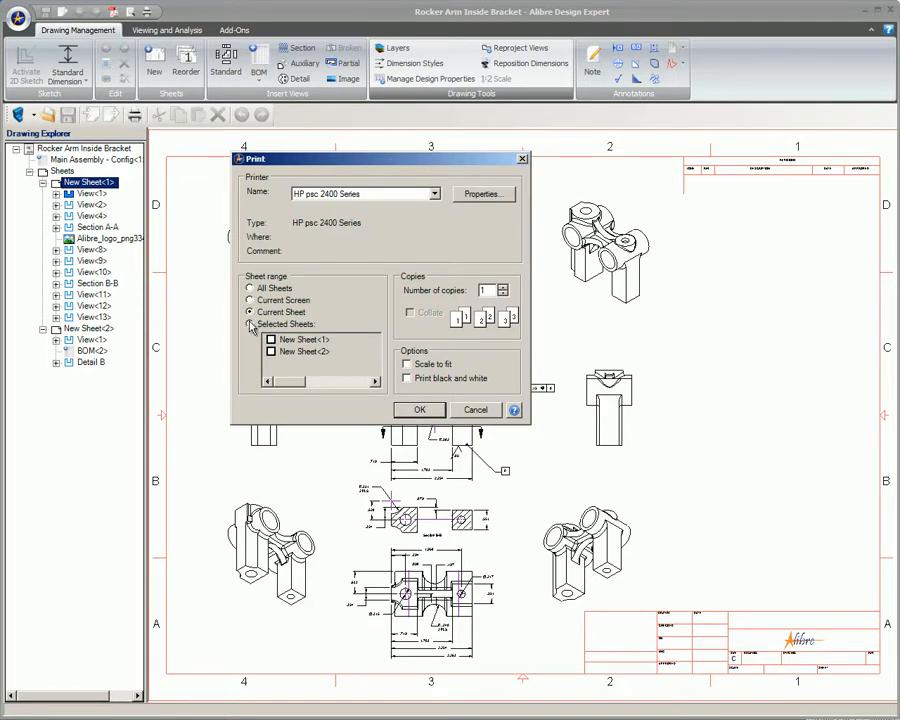
{"action": "left_click", "coordinate": [250, 324]}
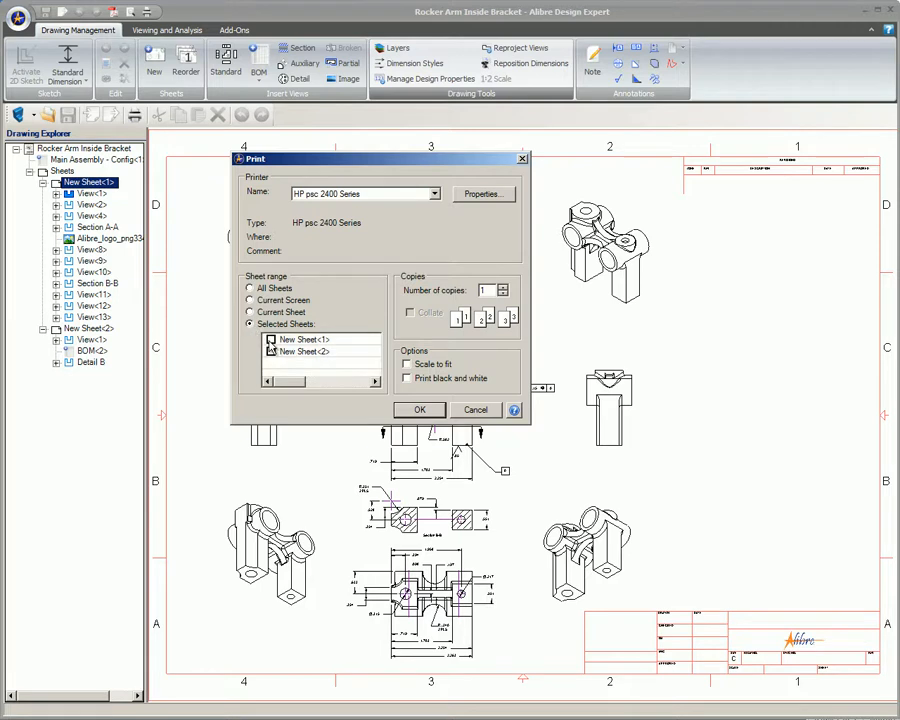
{"action": "left_click", "coordinate": [272, 339]}
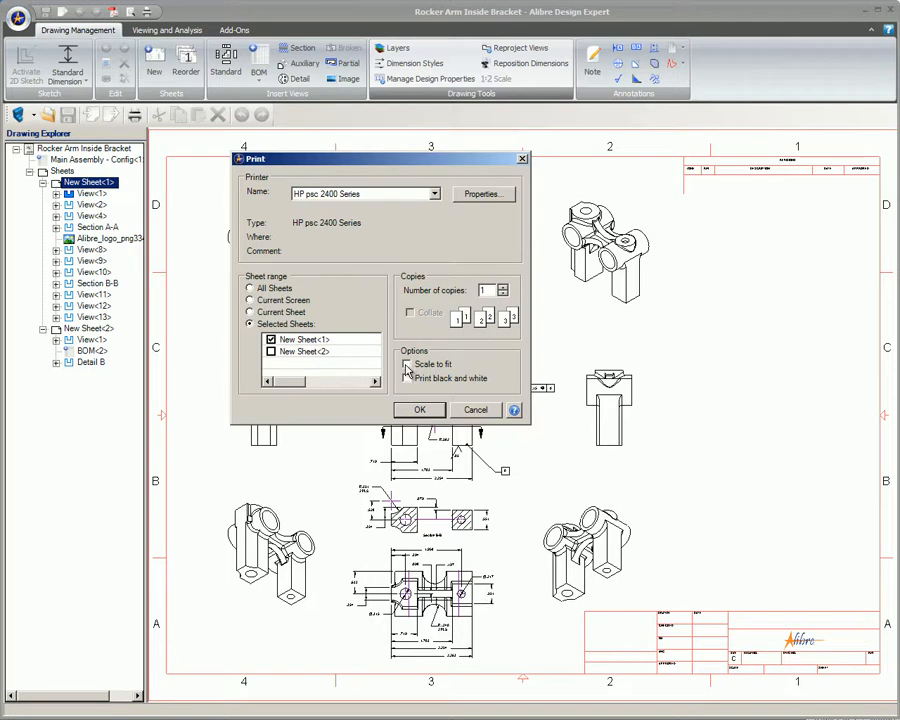
{"action": "left_click", "coordinate": [407, 364]}
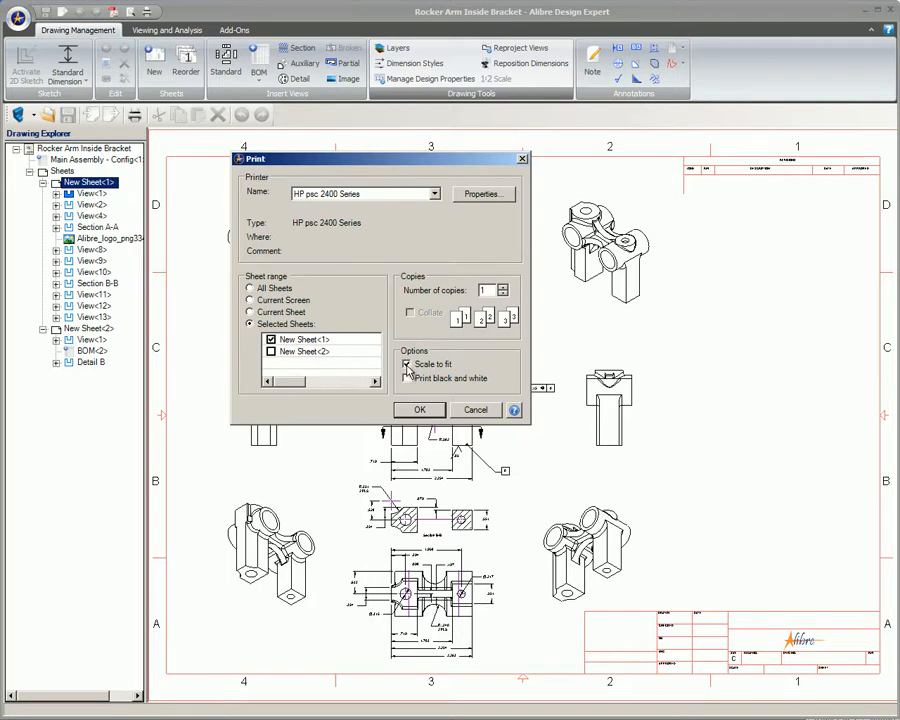
{"action": "mouse_move", "coordinate": [409, 385]}
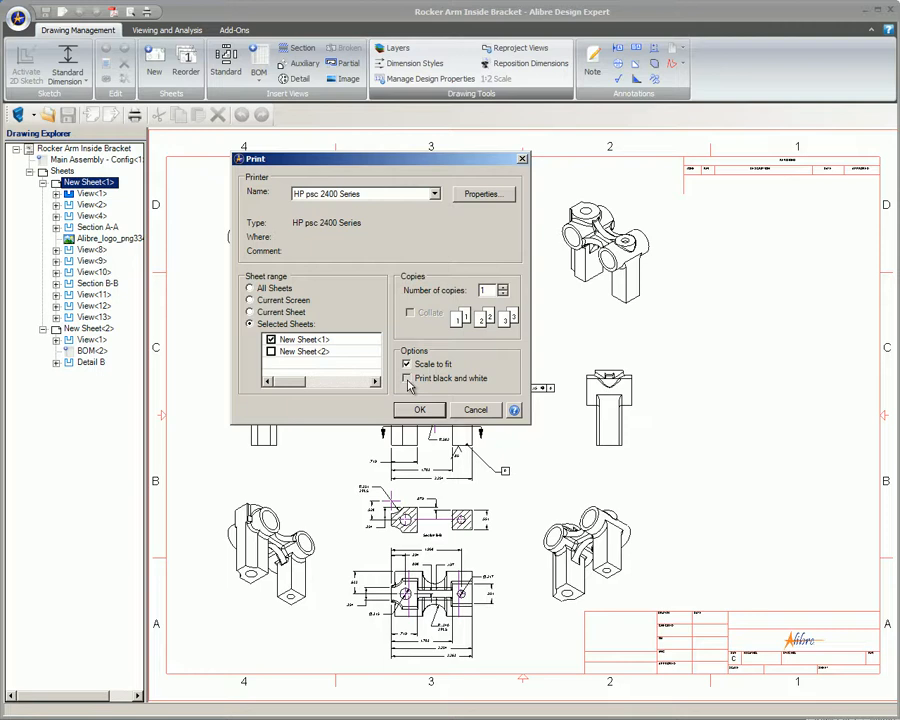
{"action": "left_click", "coordinate": [420, 410]}
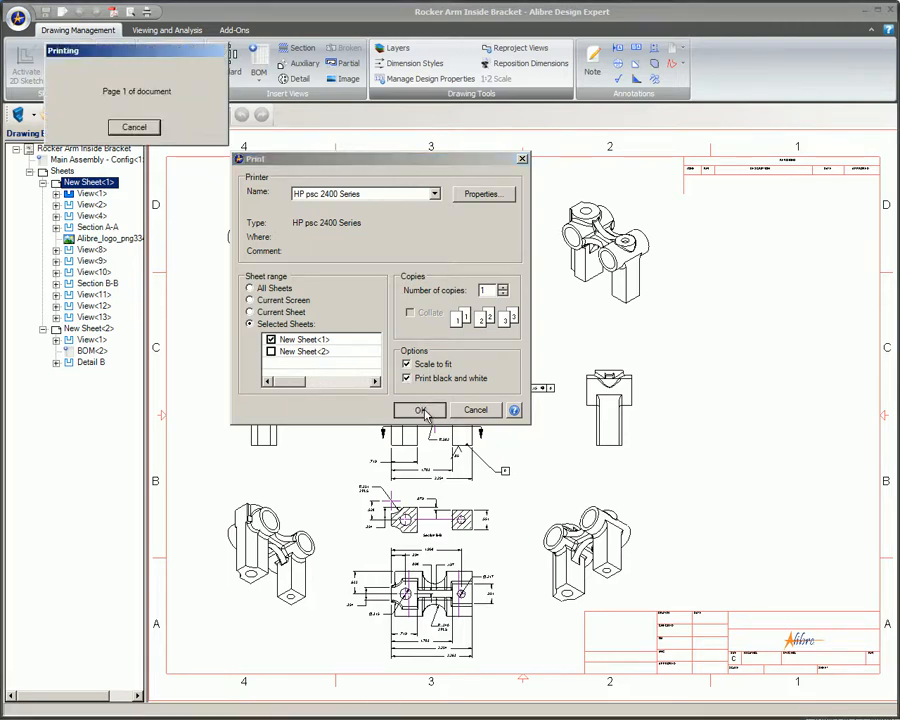
{"action": "left_click", "coordinate": [420, 410]}
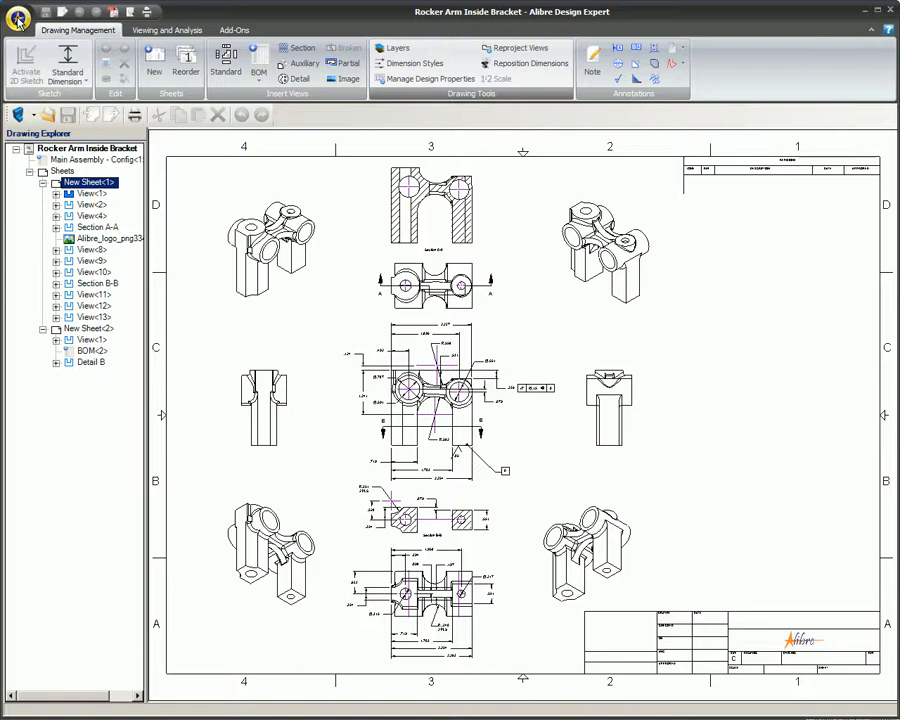
Export the Rocker Arm Inside Bracket drawing as an AutoCAD 14 (*.dxf) file.
{"action": "left_click", "coordinate": [17, 11]}
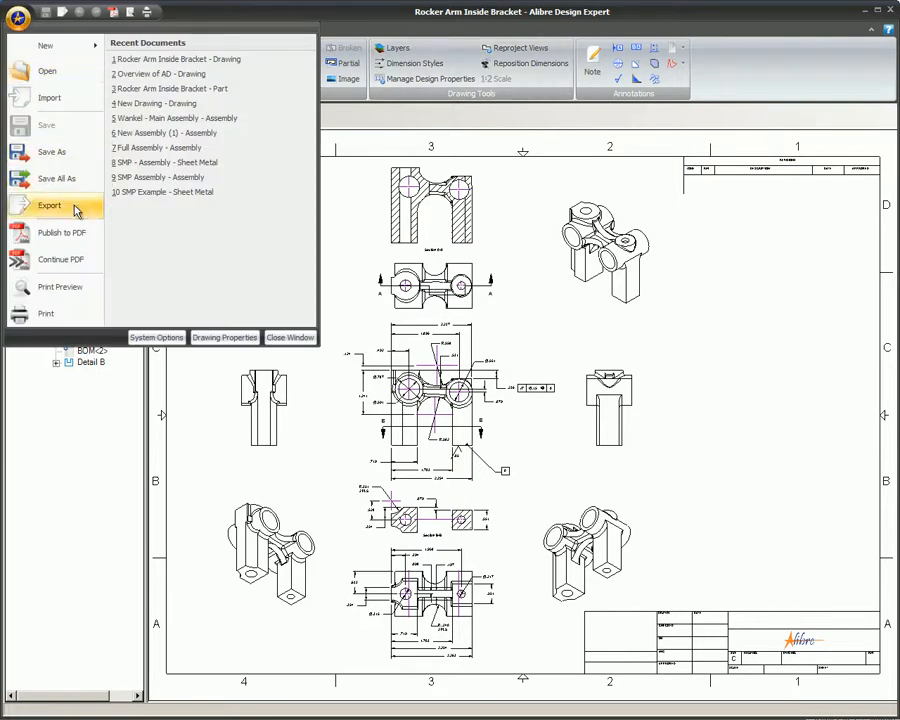
{"action": "left_click", "coordinate": [50, 205]}
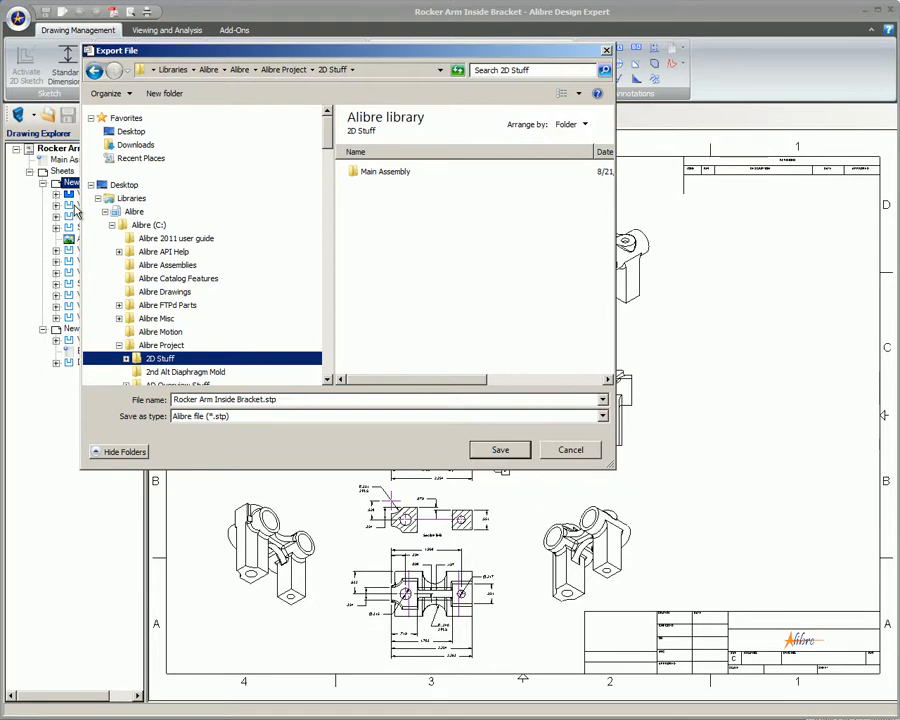
{"action": "mouse_move", "coordinate": [108, 392]}
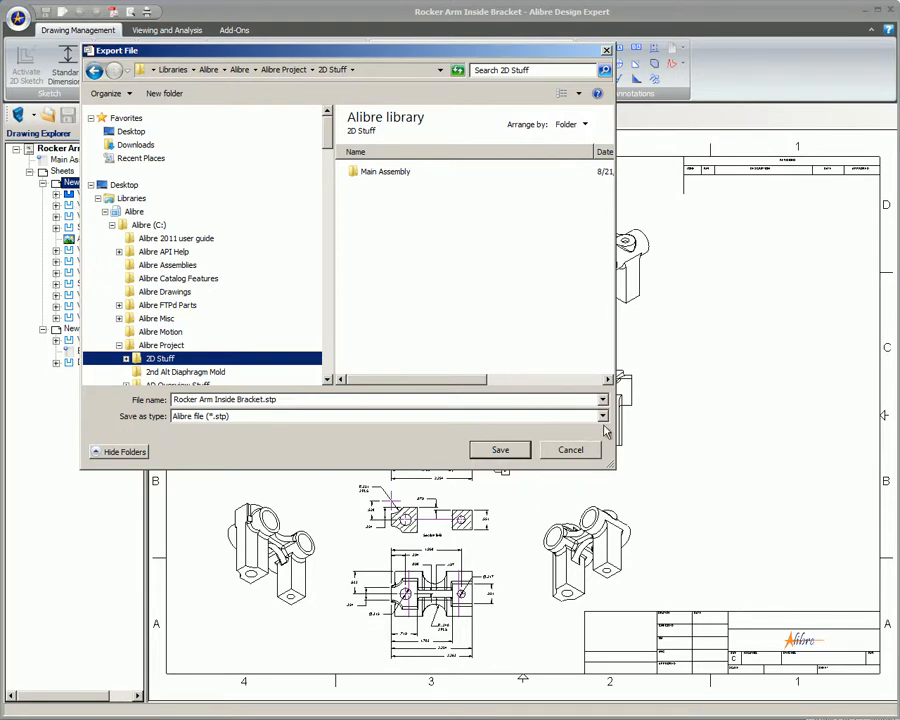
{"action": "left_click", "coordinate": [601, 416]}
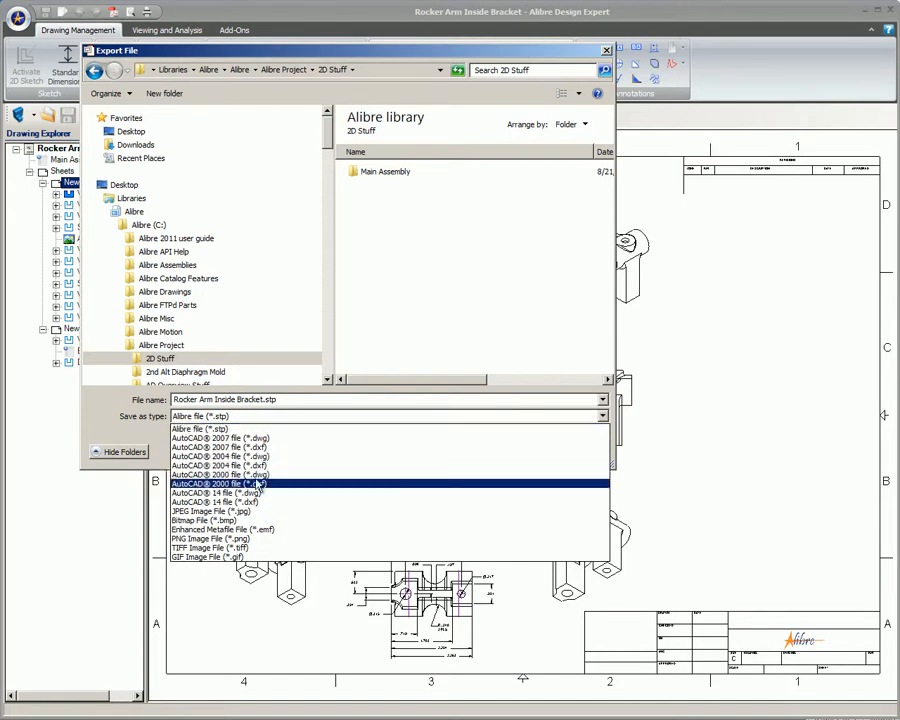
{"action": "left_click", "coordinate": [217, 492]}
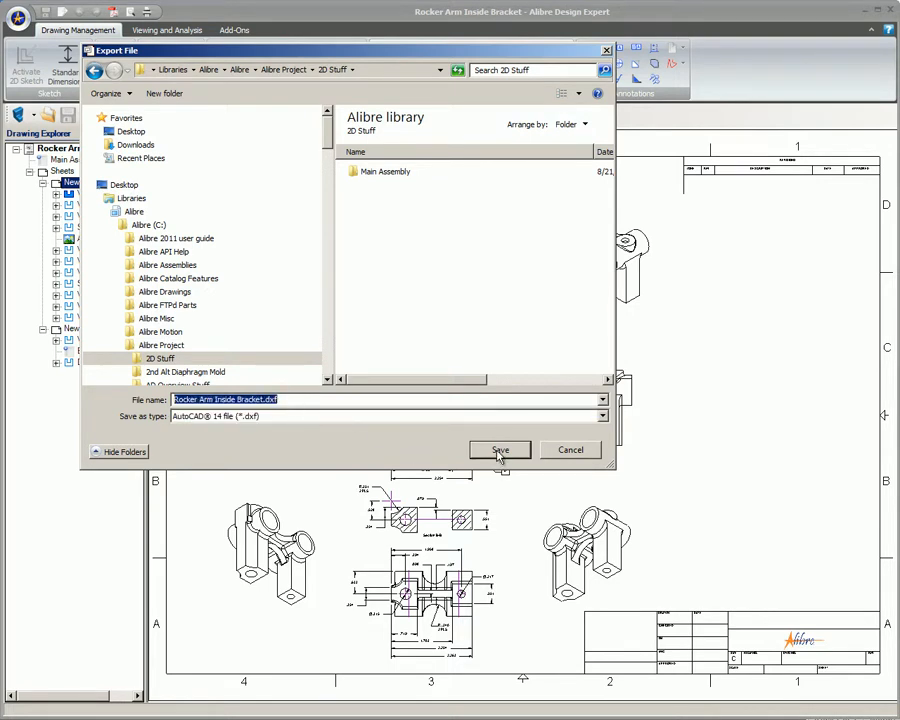
{"action": "left_click", "coordinate": [499, 449]}
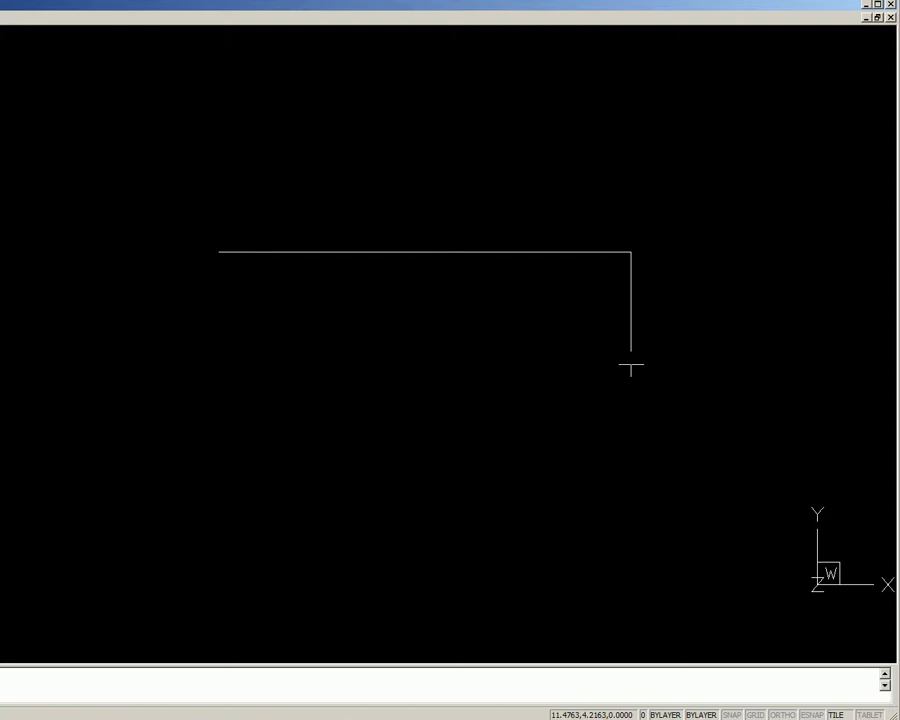
Place the next point of the stepped AutoCAD line outline.
{"action": "left_click", "coordinate": [345, 368]}
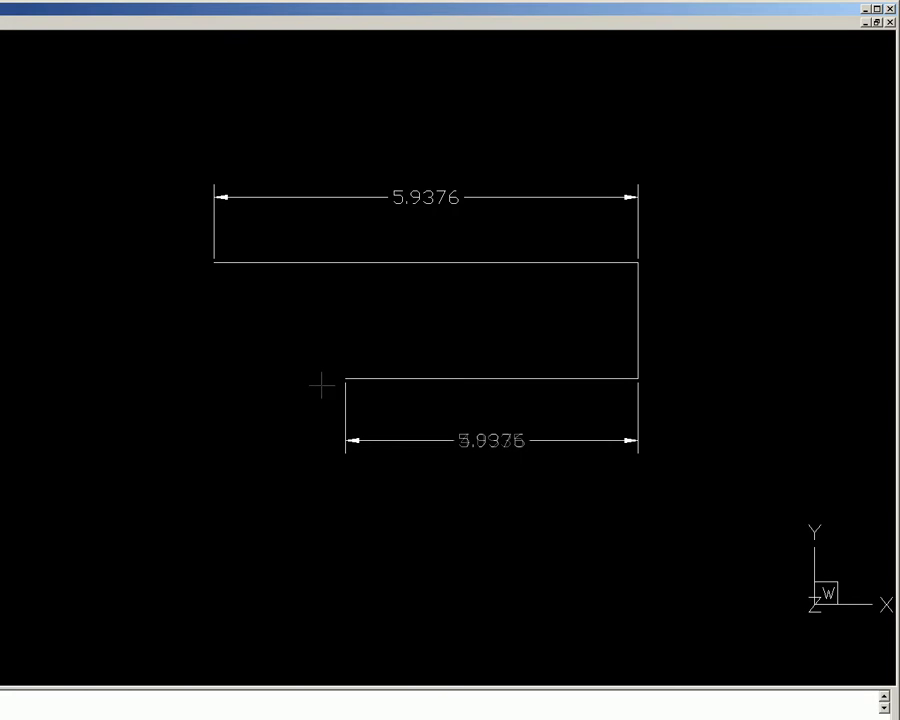
{"action": "mouse_move", "coordinate": [323, 390]}
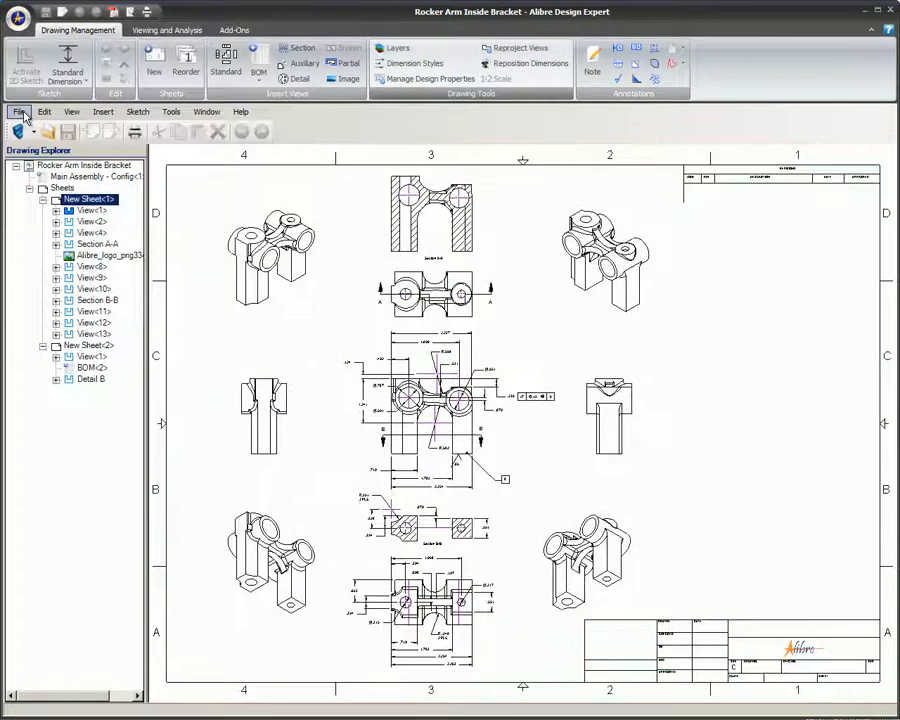
Import Actuator.dwg into a new workspace, keeping Import Only Visible Layers checked.
{"action": "left_click", "coordinate": [18, 111]}
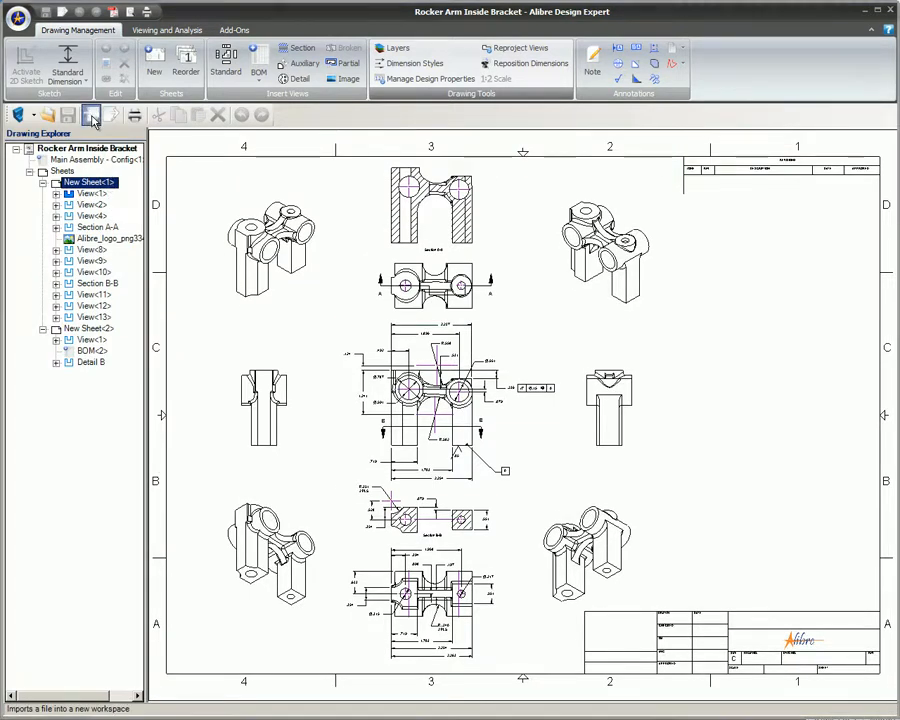
{"action": "left_click", "coordinate": [91, 114]}
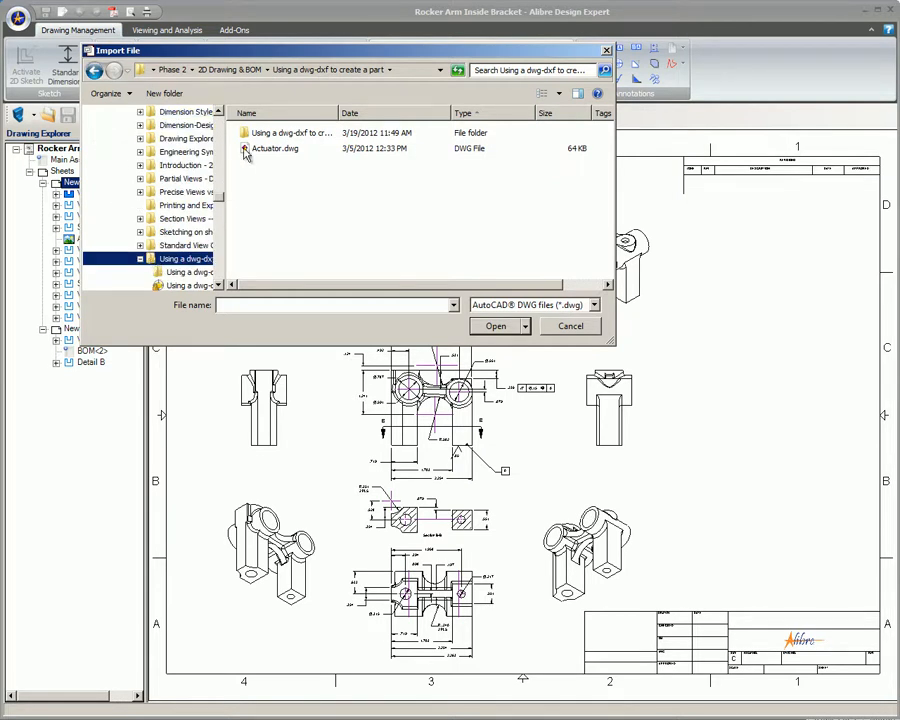
{"action": "left_click", "coordinate": [275, 148]}
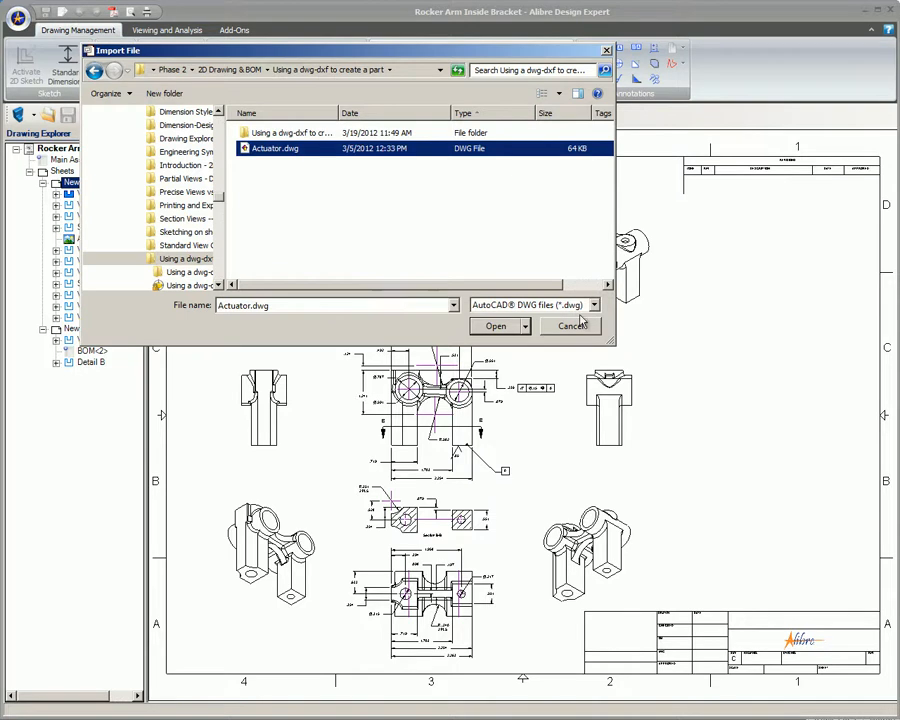
{"action": "left_click", "coordinate": [495, 326]}
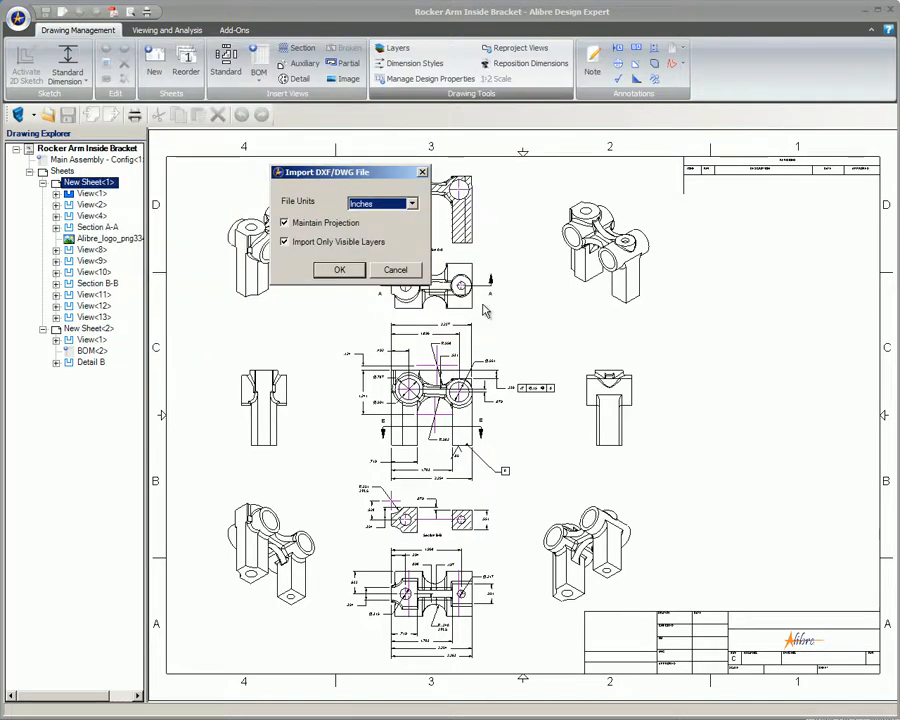
{"action": "left_click", "coordinate": [409, 203]}
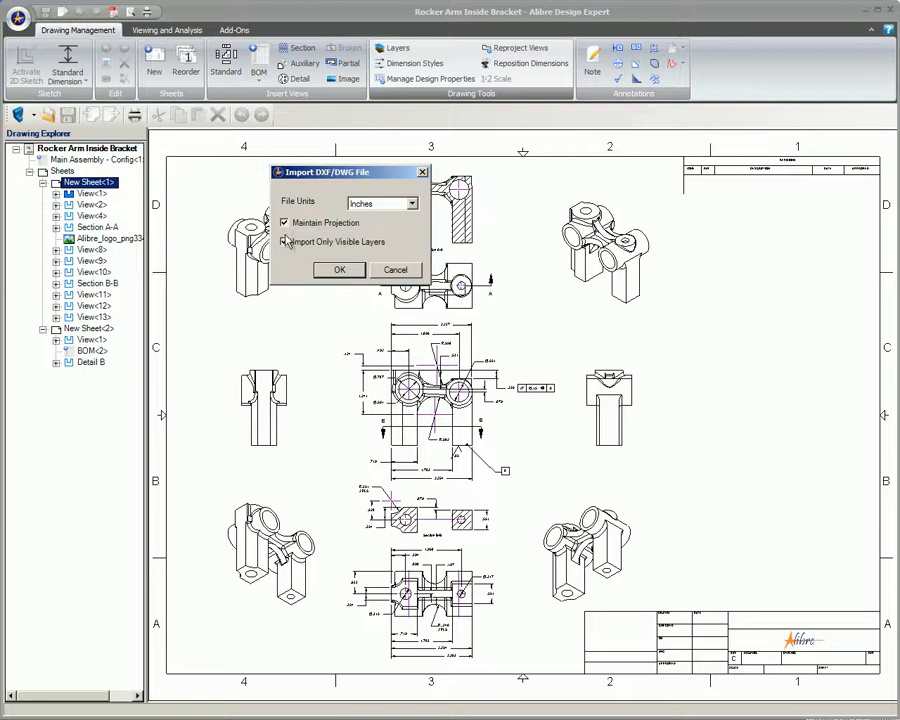
{"action": "left_click", "coordinate": [284, 242]}
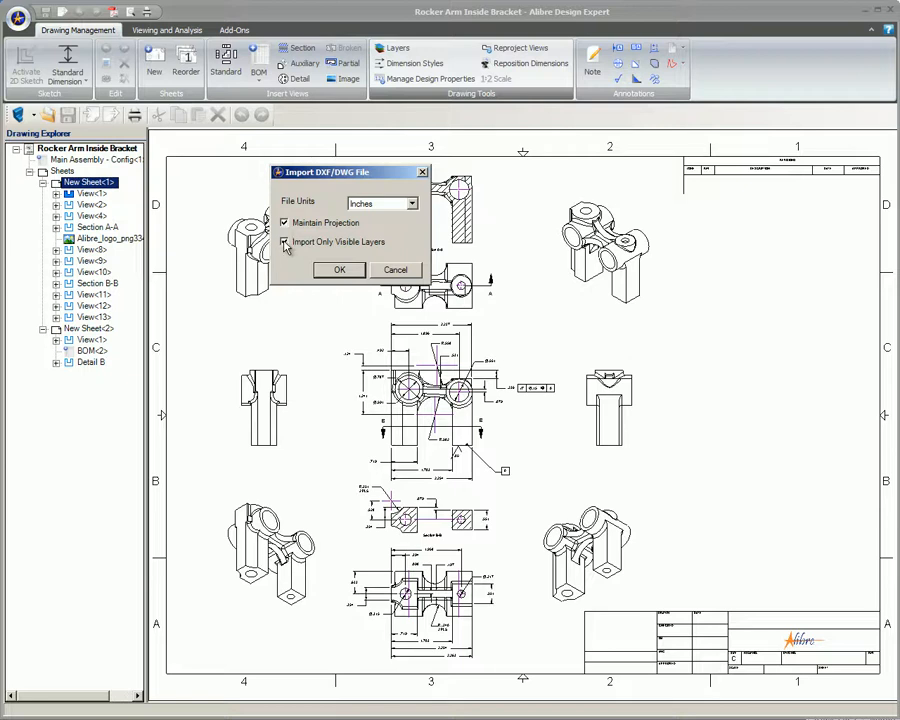
{"action": "left_click", "coordinate": [285, 243]}
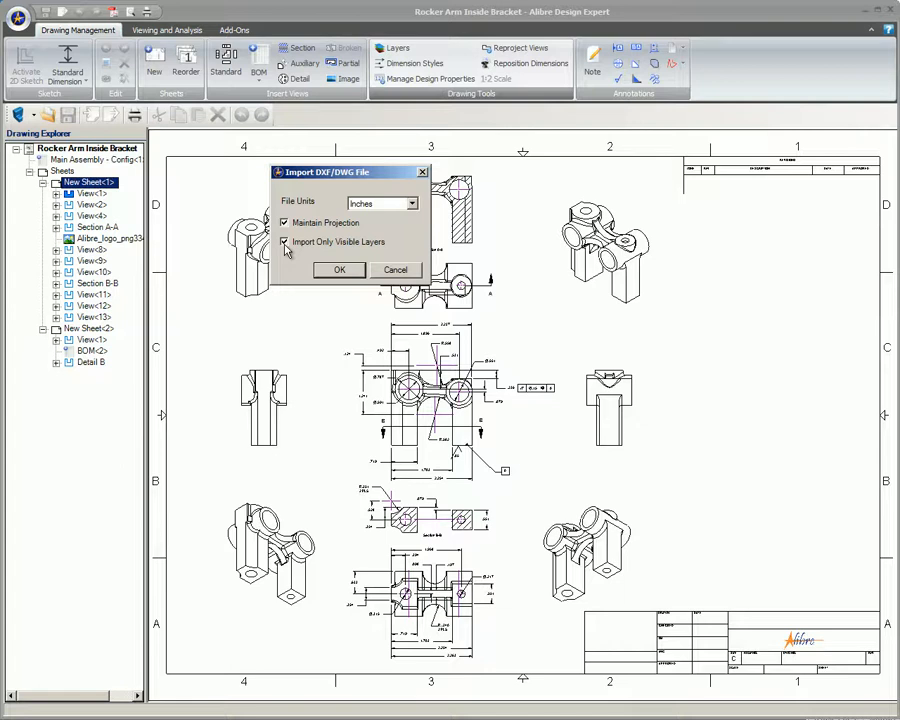
{"action": "left_click", "coordinate": [340, 269]}
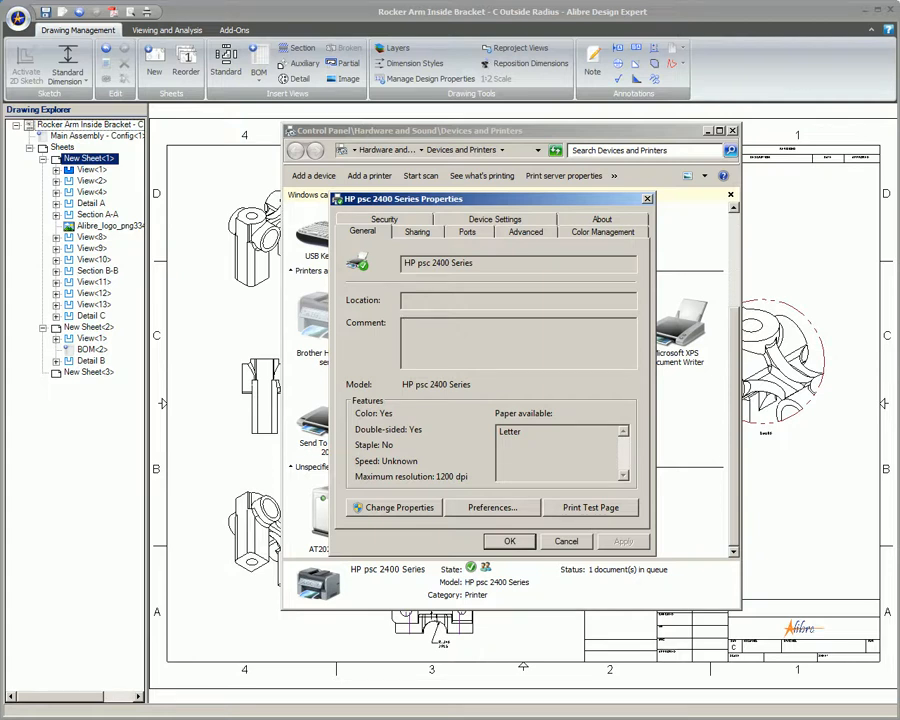
Export the drawing as an AutoCAD 14 DXF and confirm the DXF/DWG import settings.
{"action": "left_click", "coordinate": [18, 15]}
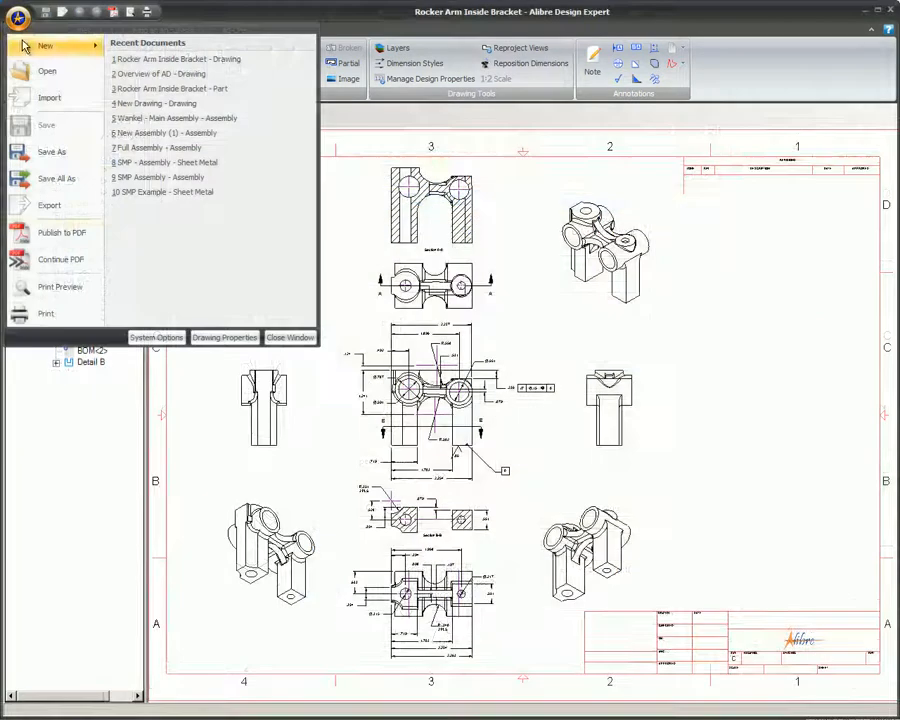
{"action": "left_click", "coordinate": [45, 313]}
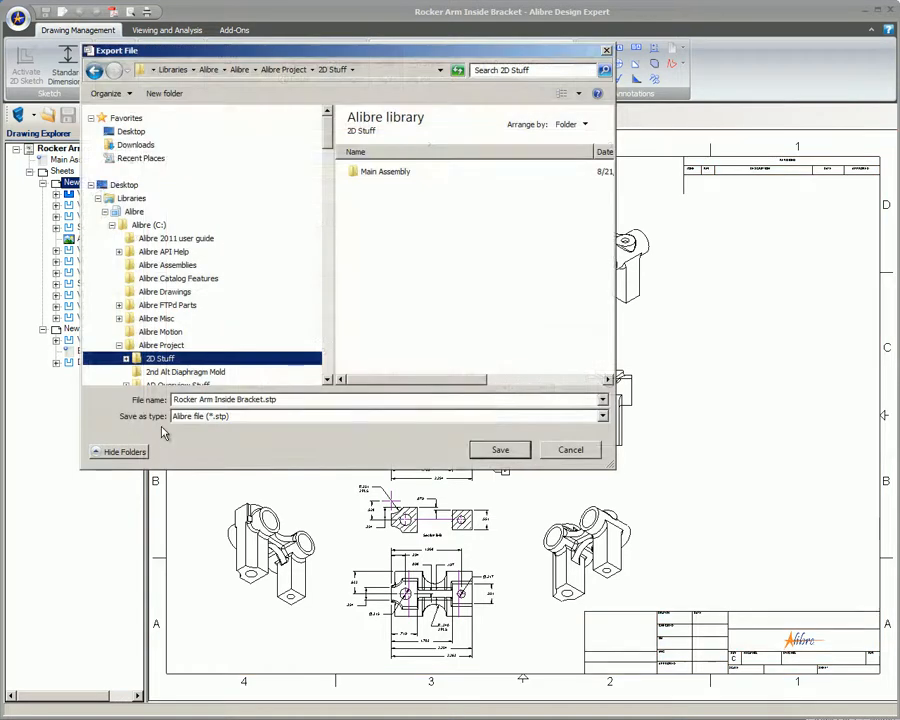
{"action": "left_click", "coordinate": [601, 416]}
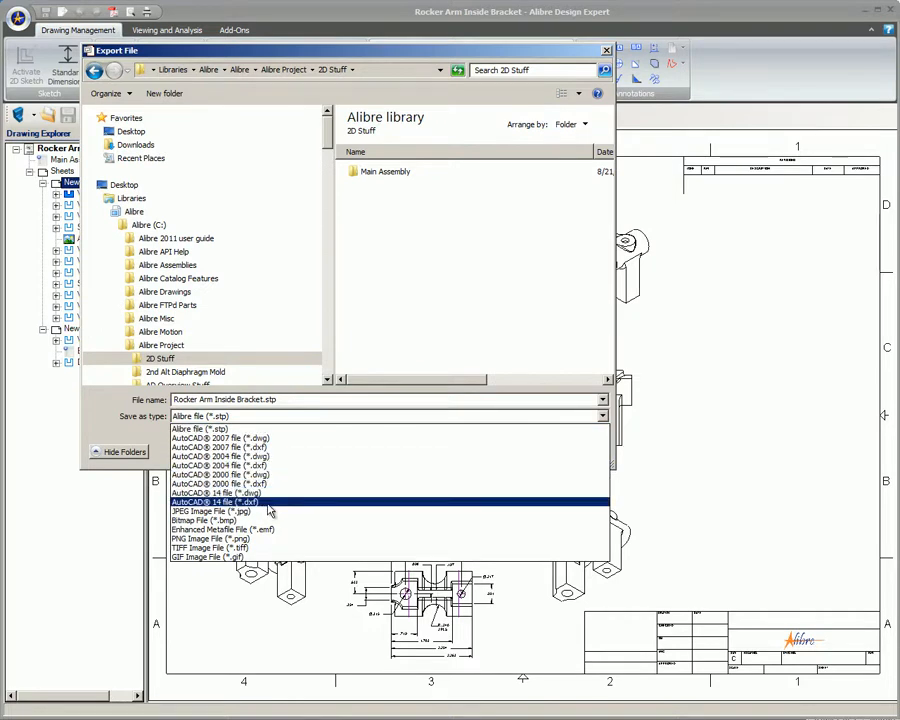
{"action": "left_click", "coordinate": [216, 501]}
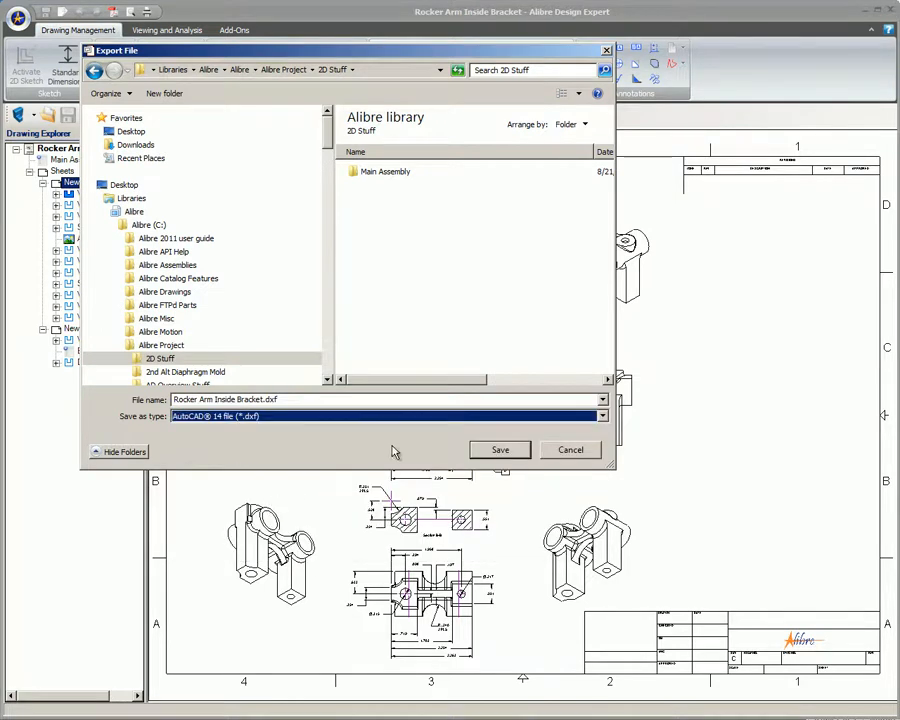
{"action": "left_click", "coordinate": [499, 449]}
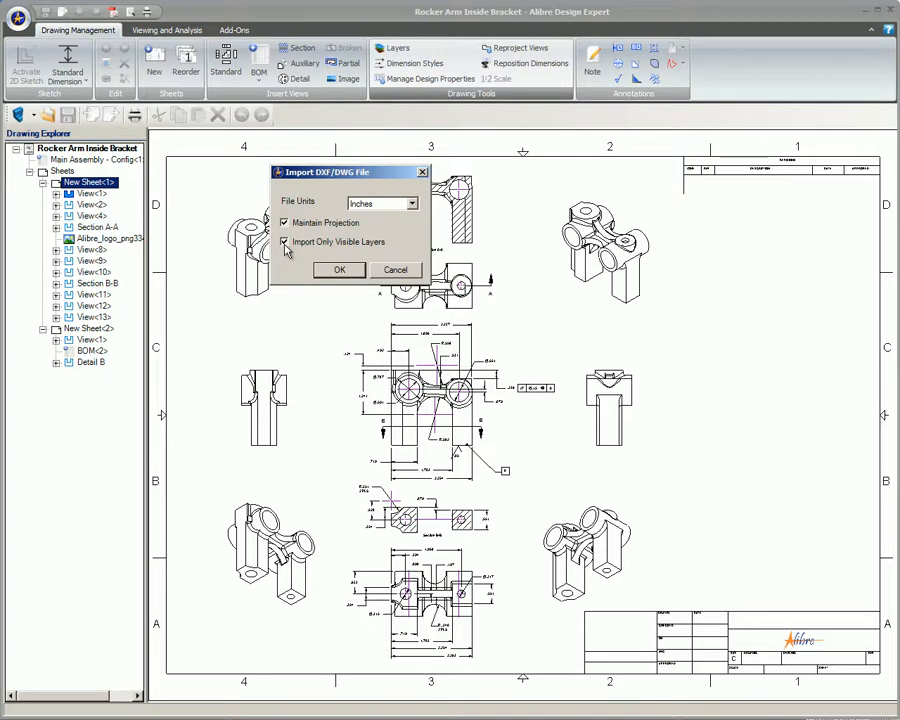
{"action": "left_click", "coordinate": [339, 269]}
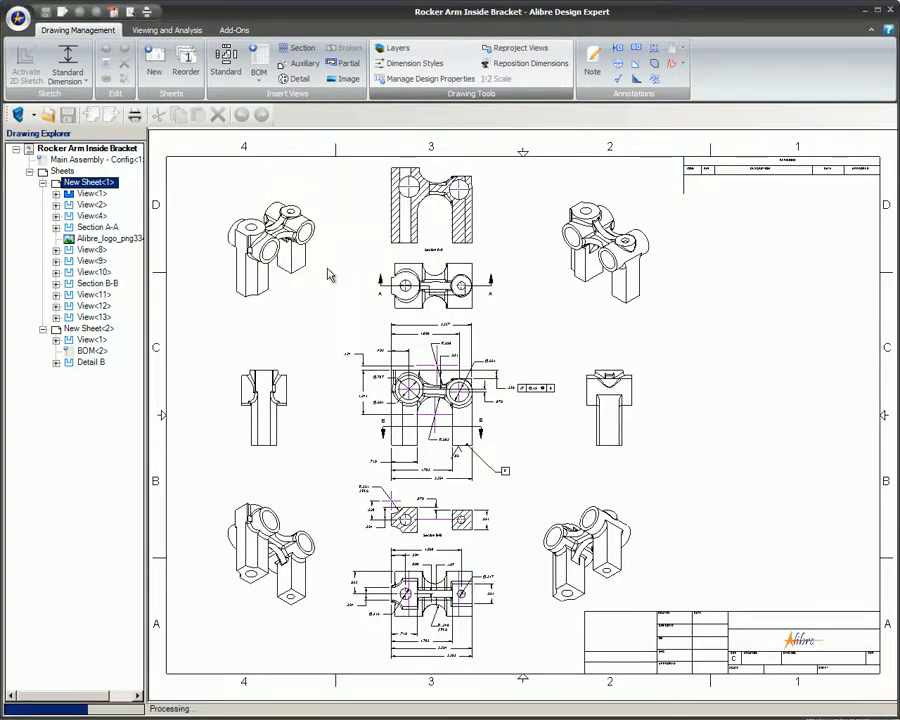